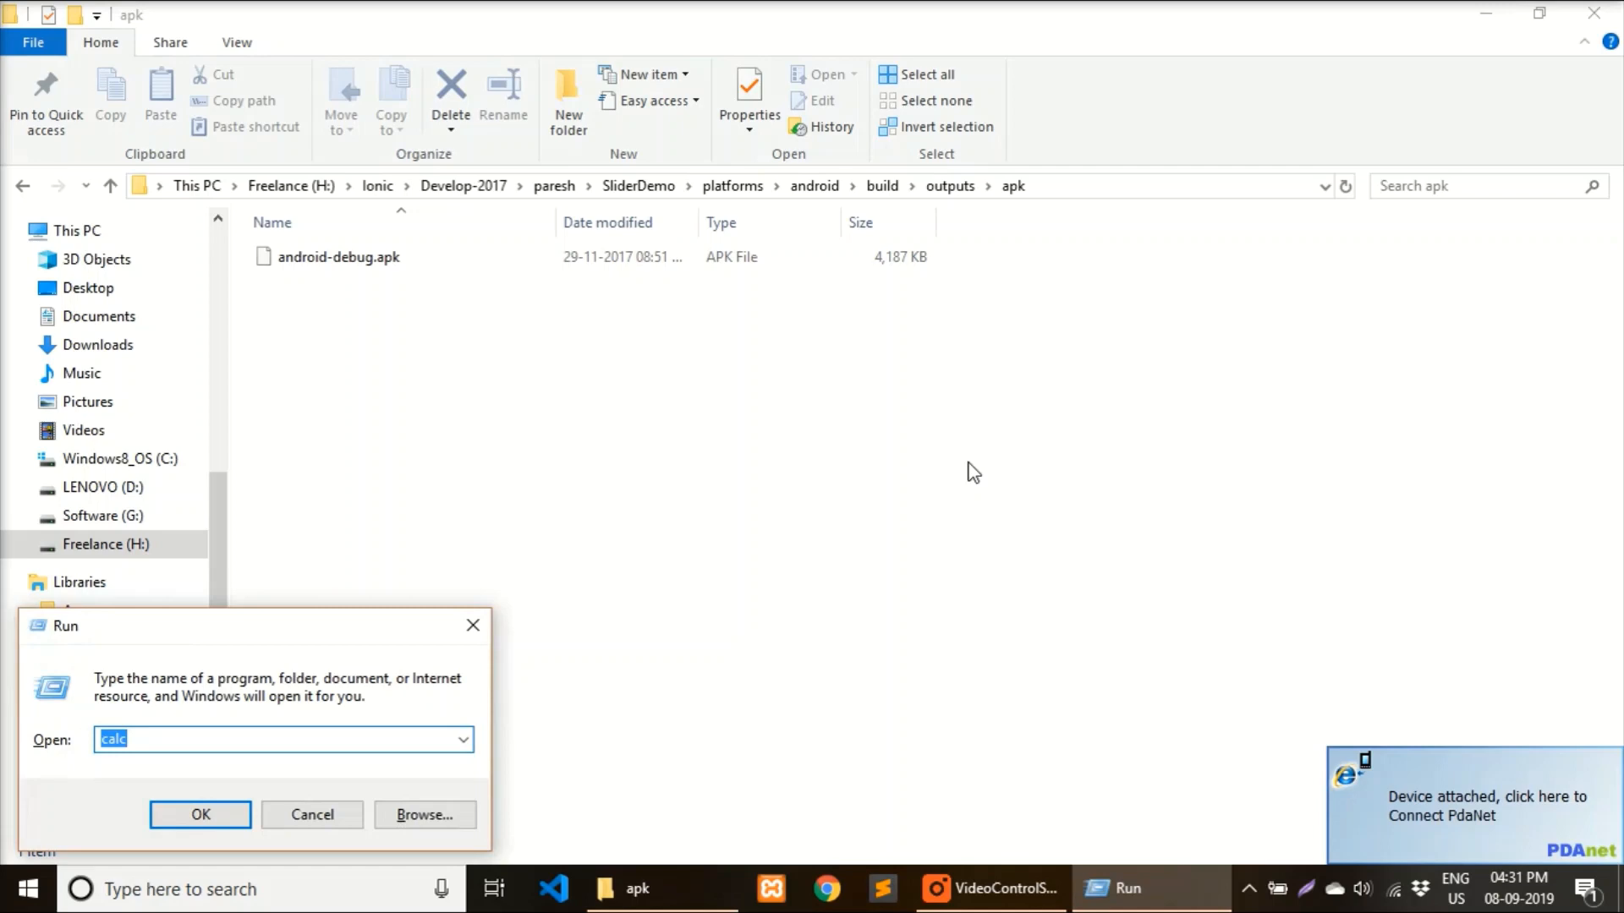
# Launch Command Prompt by running 'cmd' from the Run dialog
pyautogui.write('cmd')
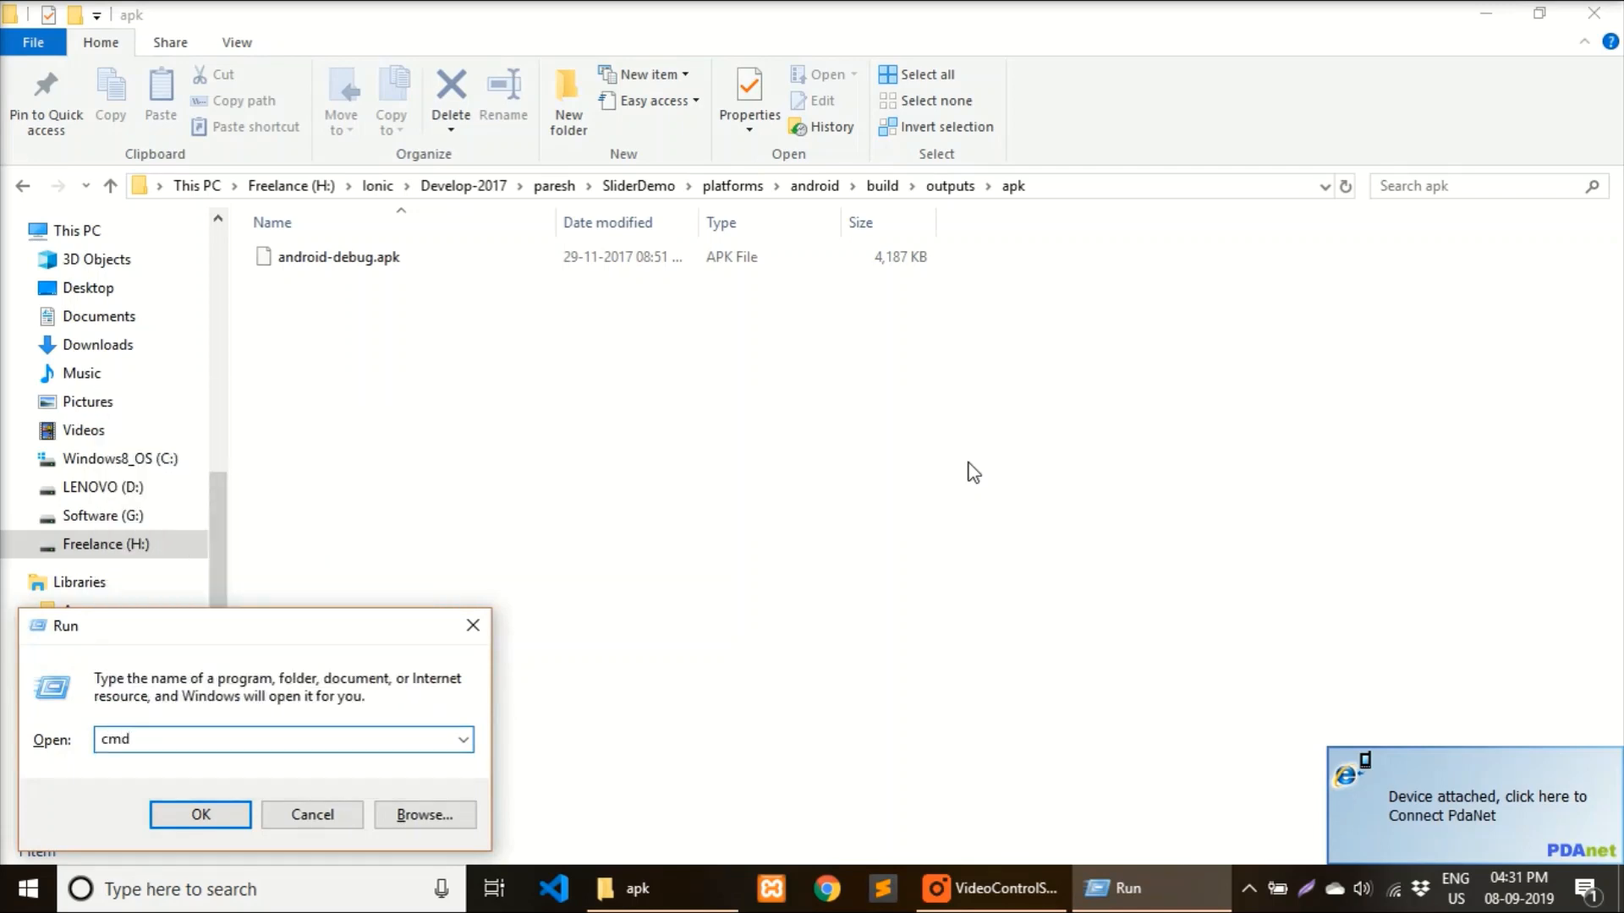
pyautogui.click(199, 814)
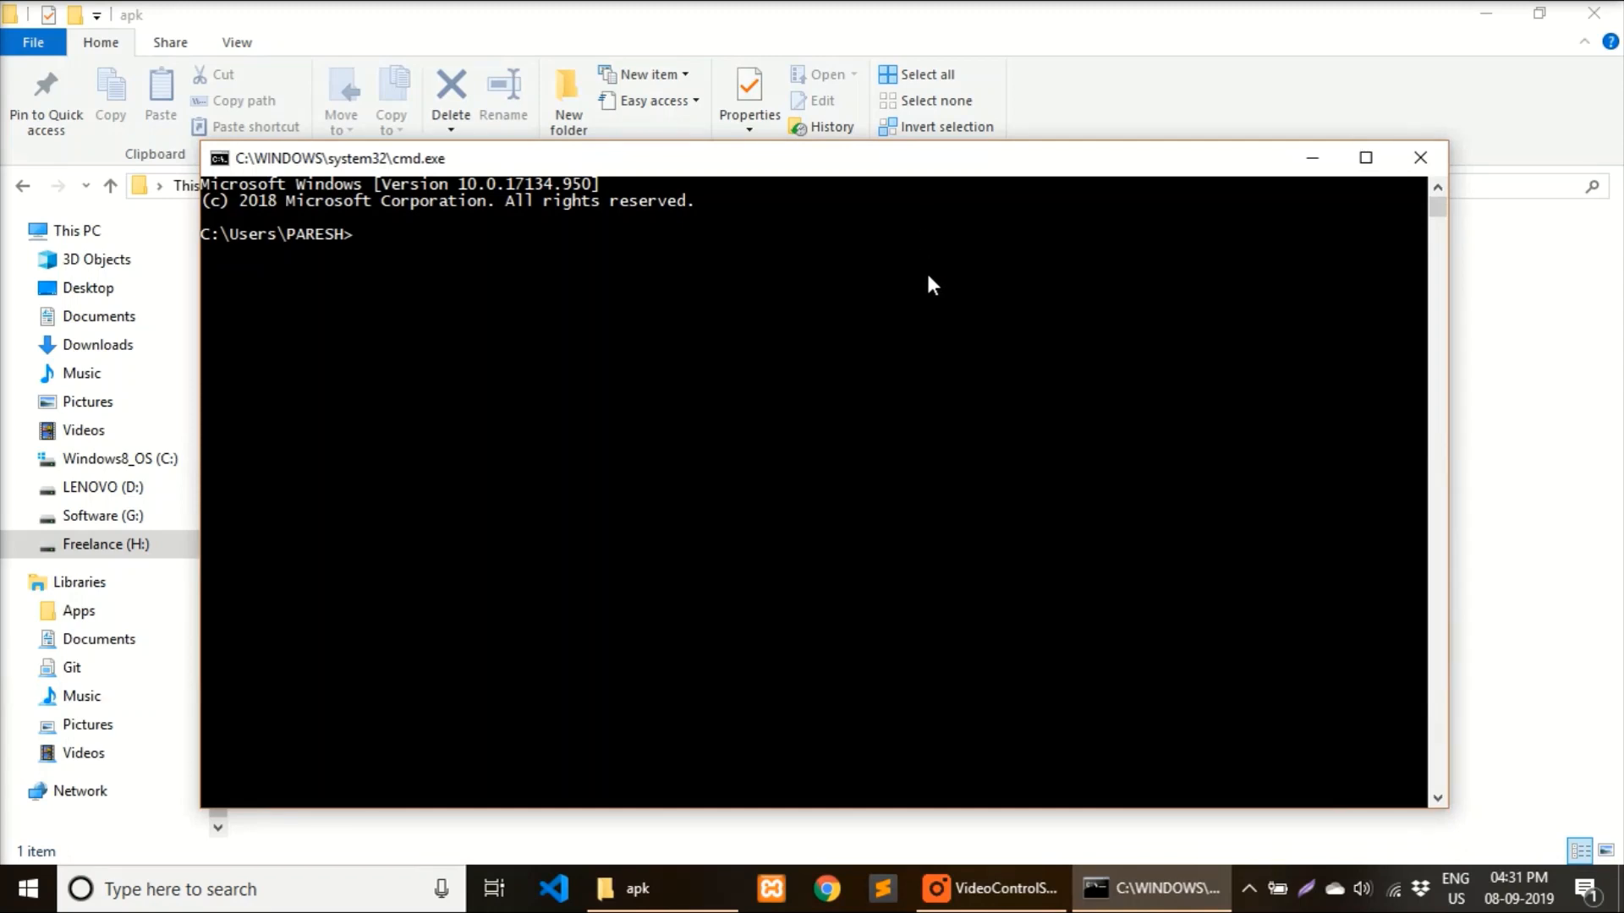
# Run 'adb tcpip 5555' to restart adb in TCP mode on port 5555
pyautogui.write('adb')
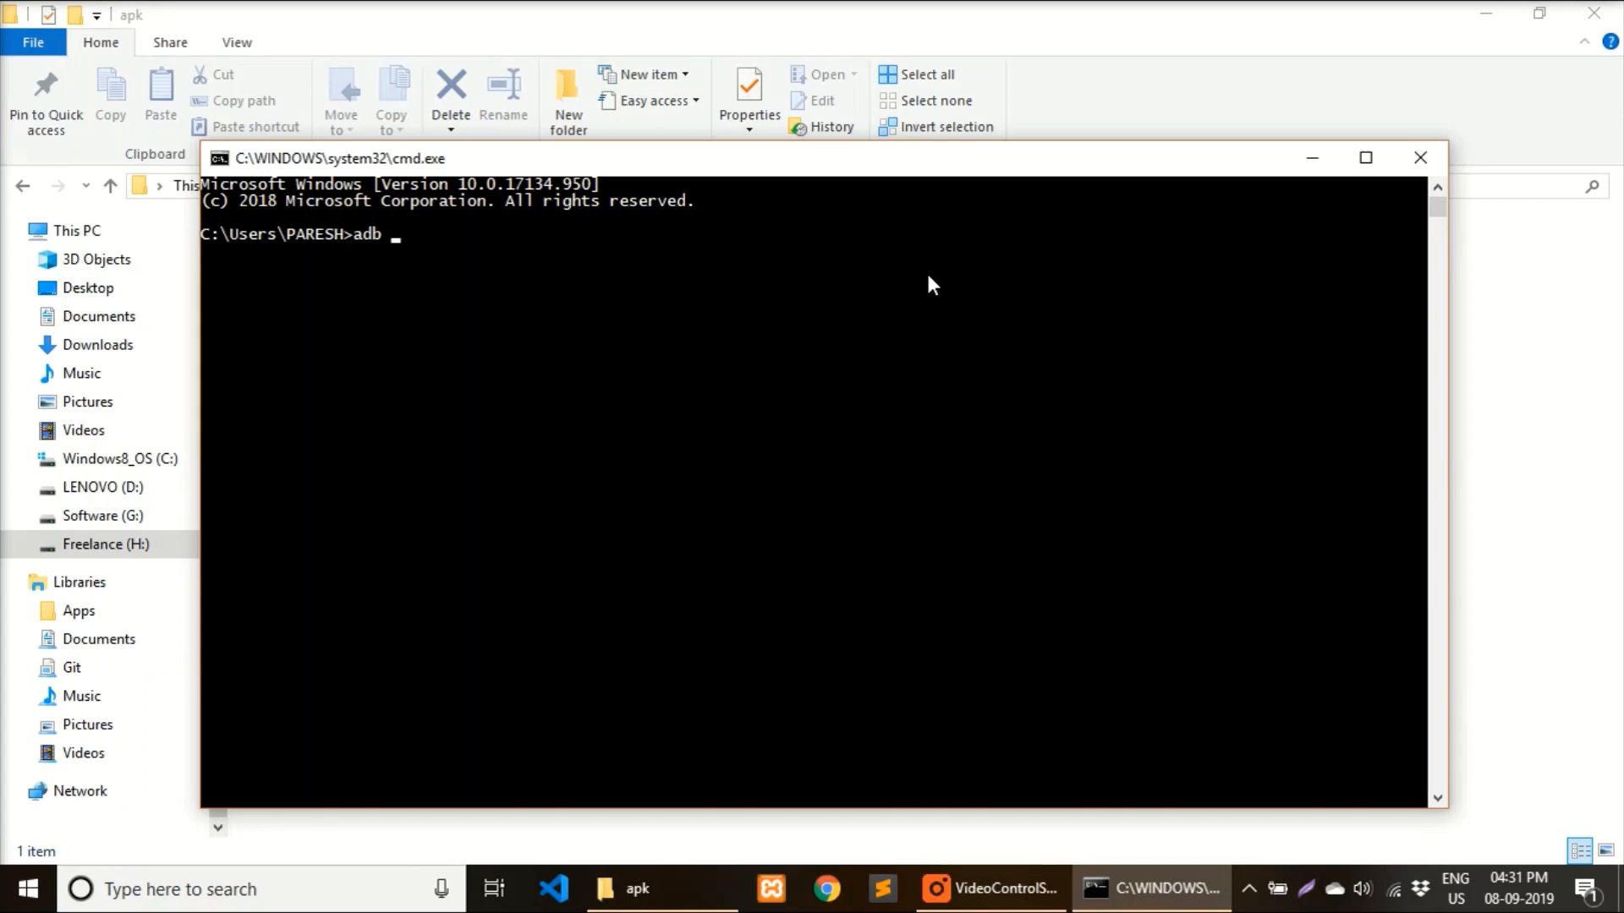
pyautogui.write('tc')
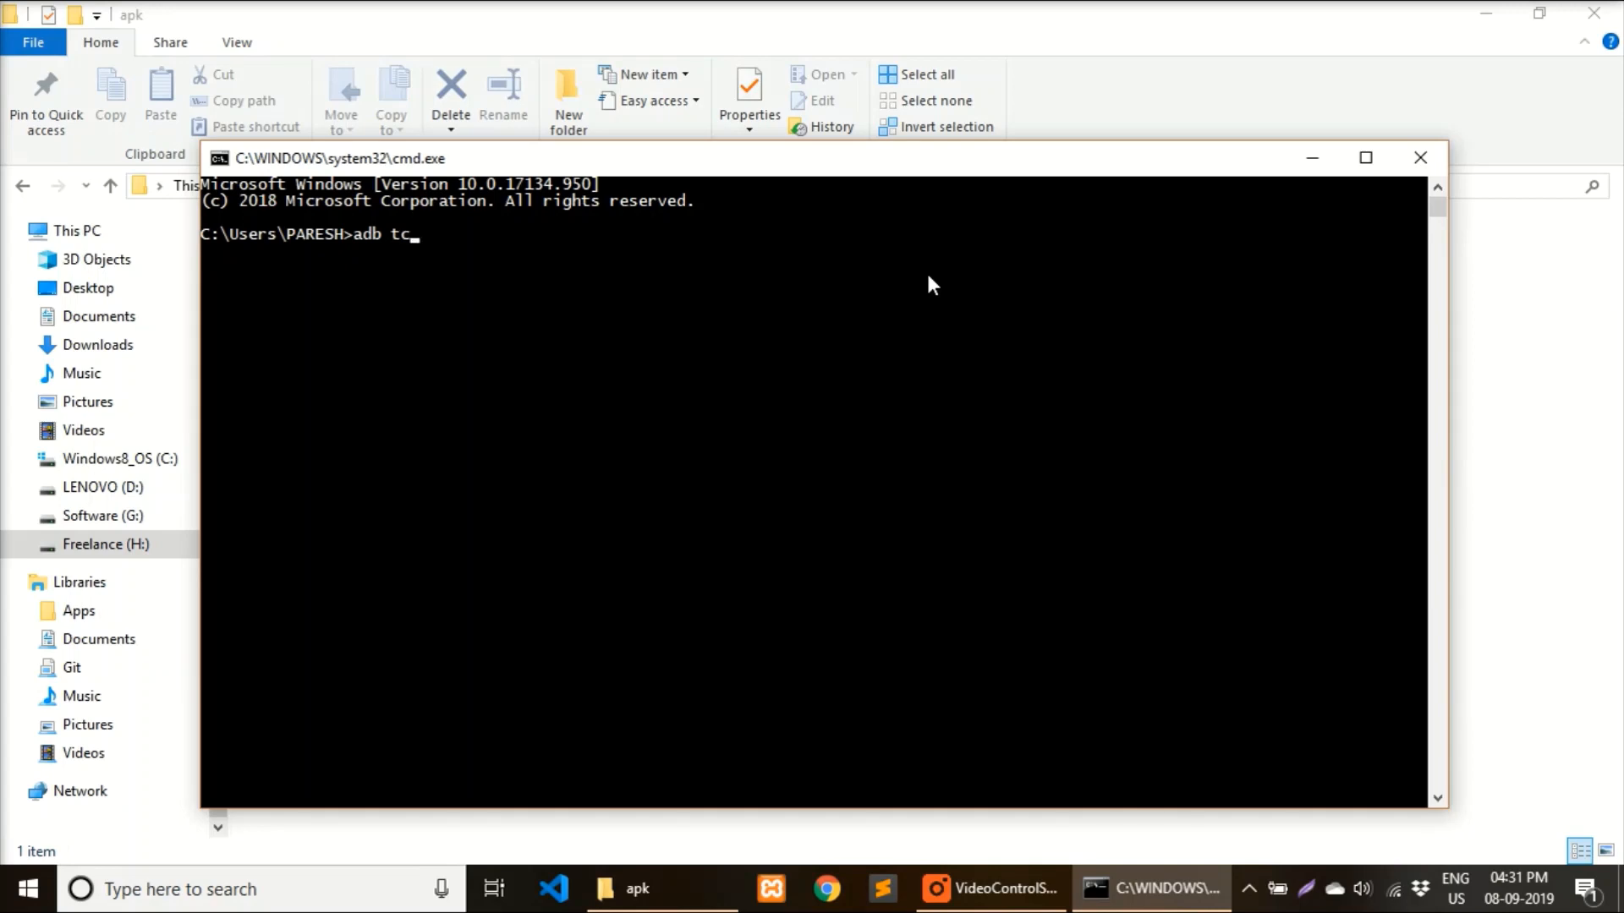
pyautogui.write('pip')
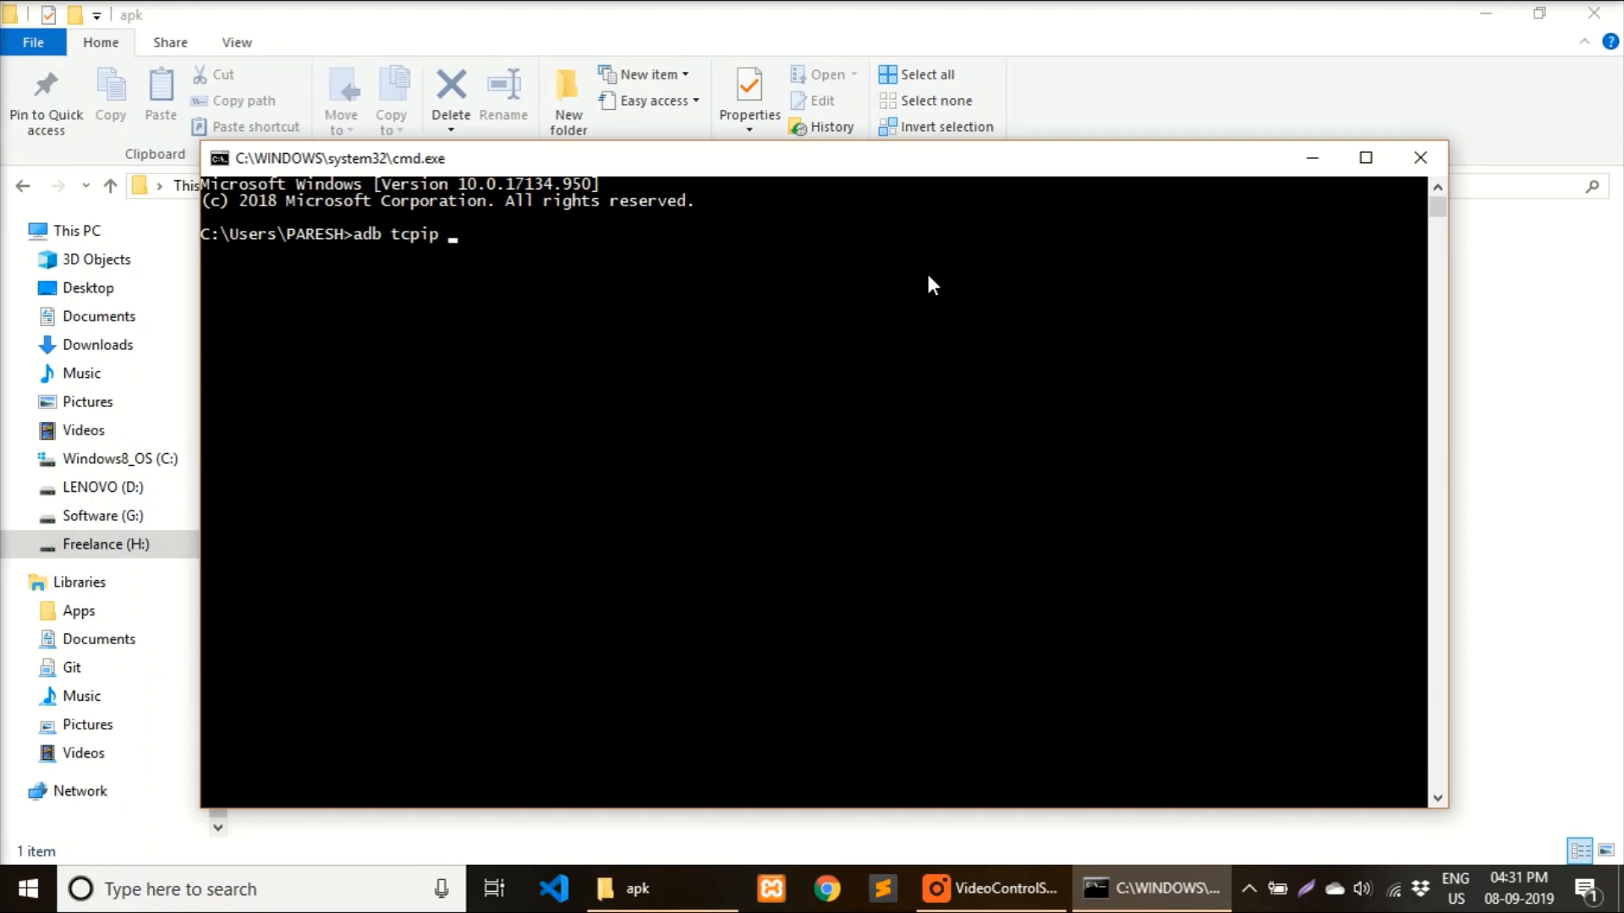
pyautogui.write('5555')
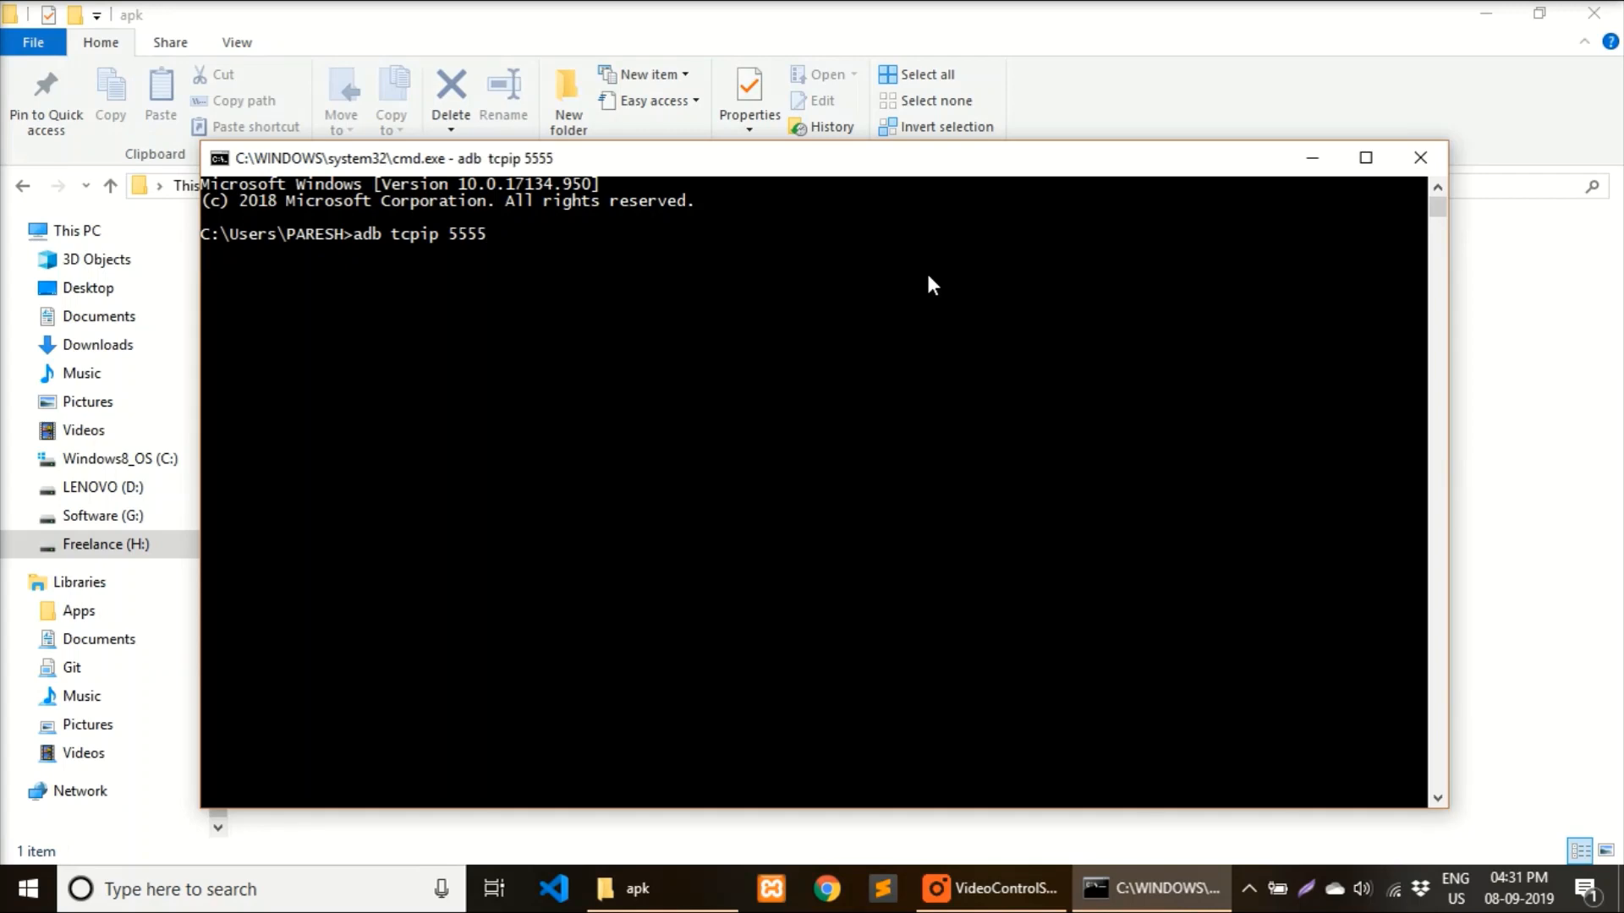
pyautogui.press('enter')
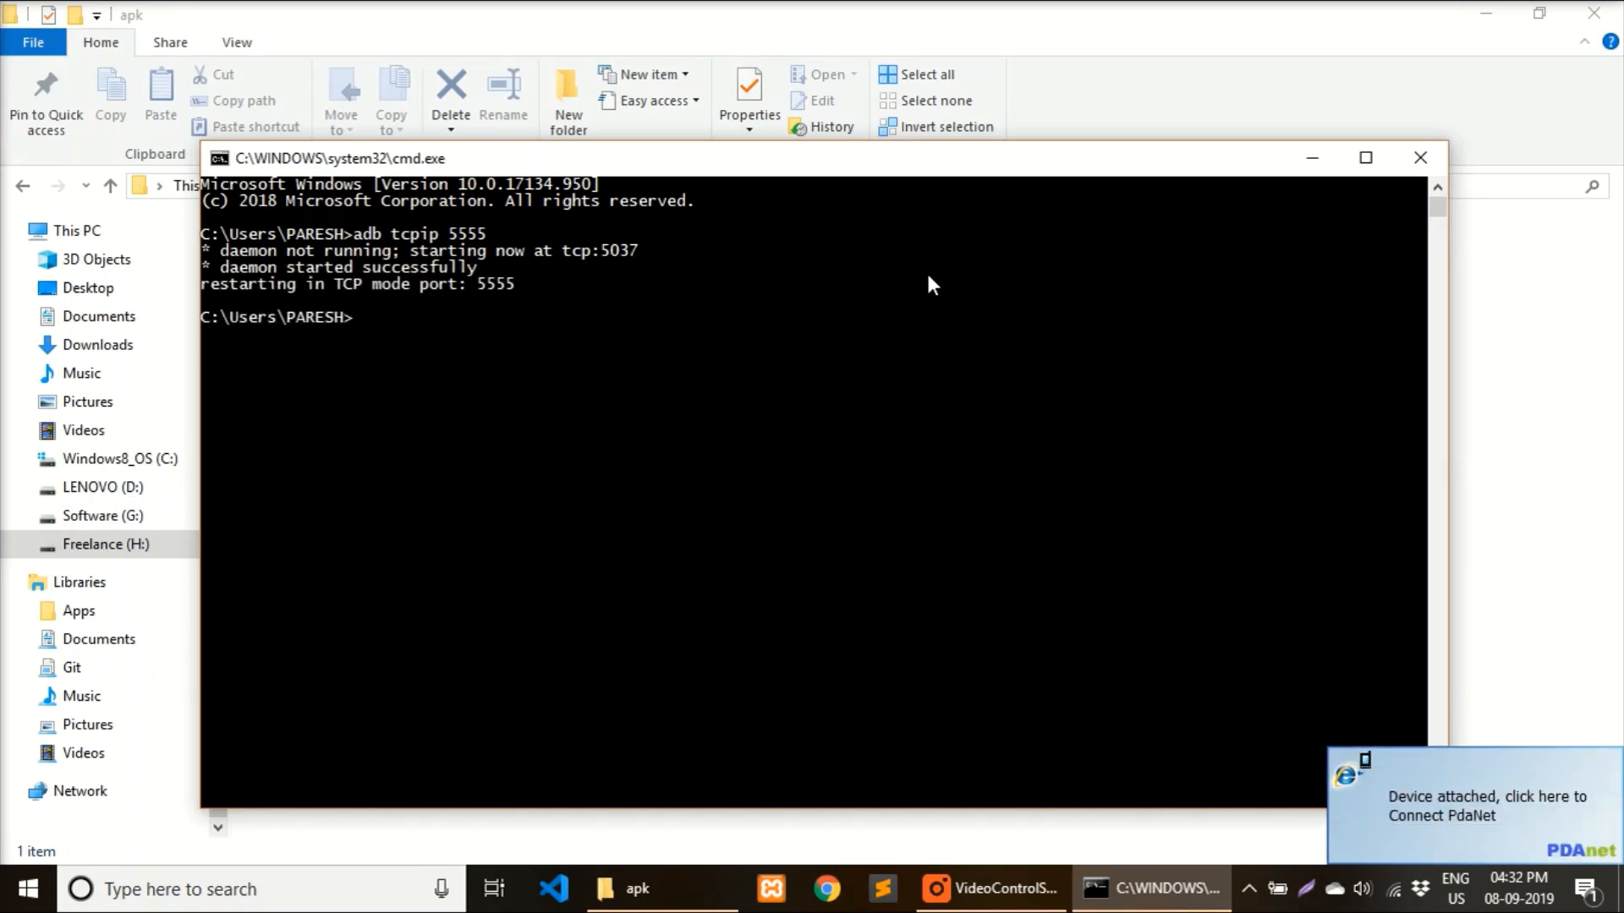
pyautogui.moveTo(764, 306)
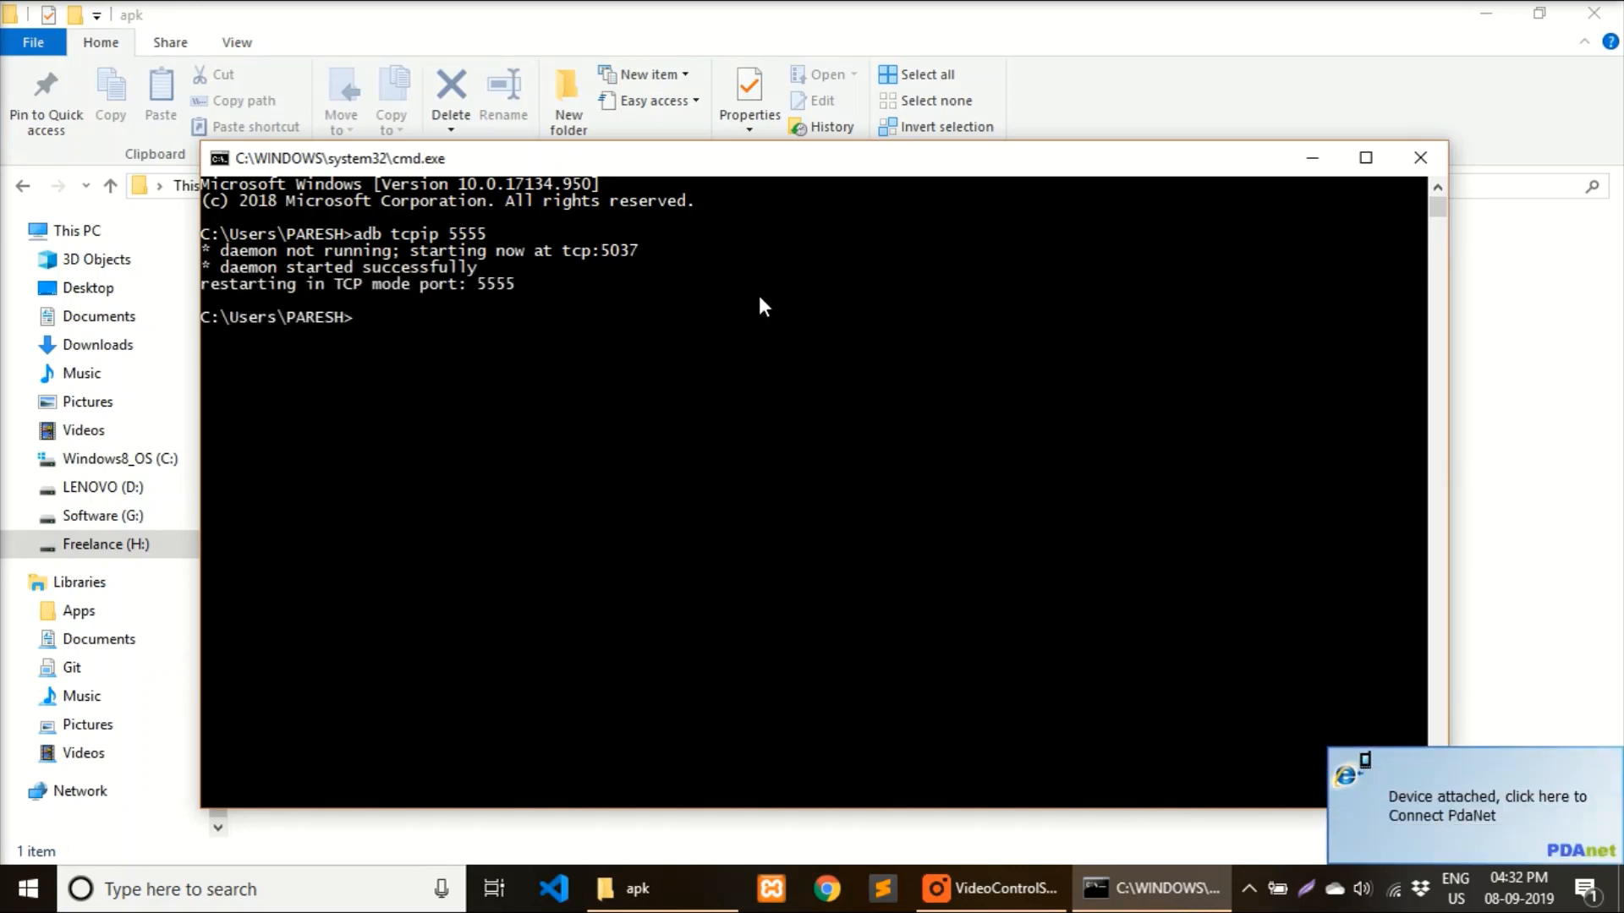
pyautogui.click(479, 318)
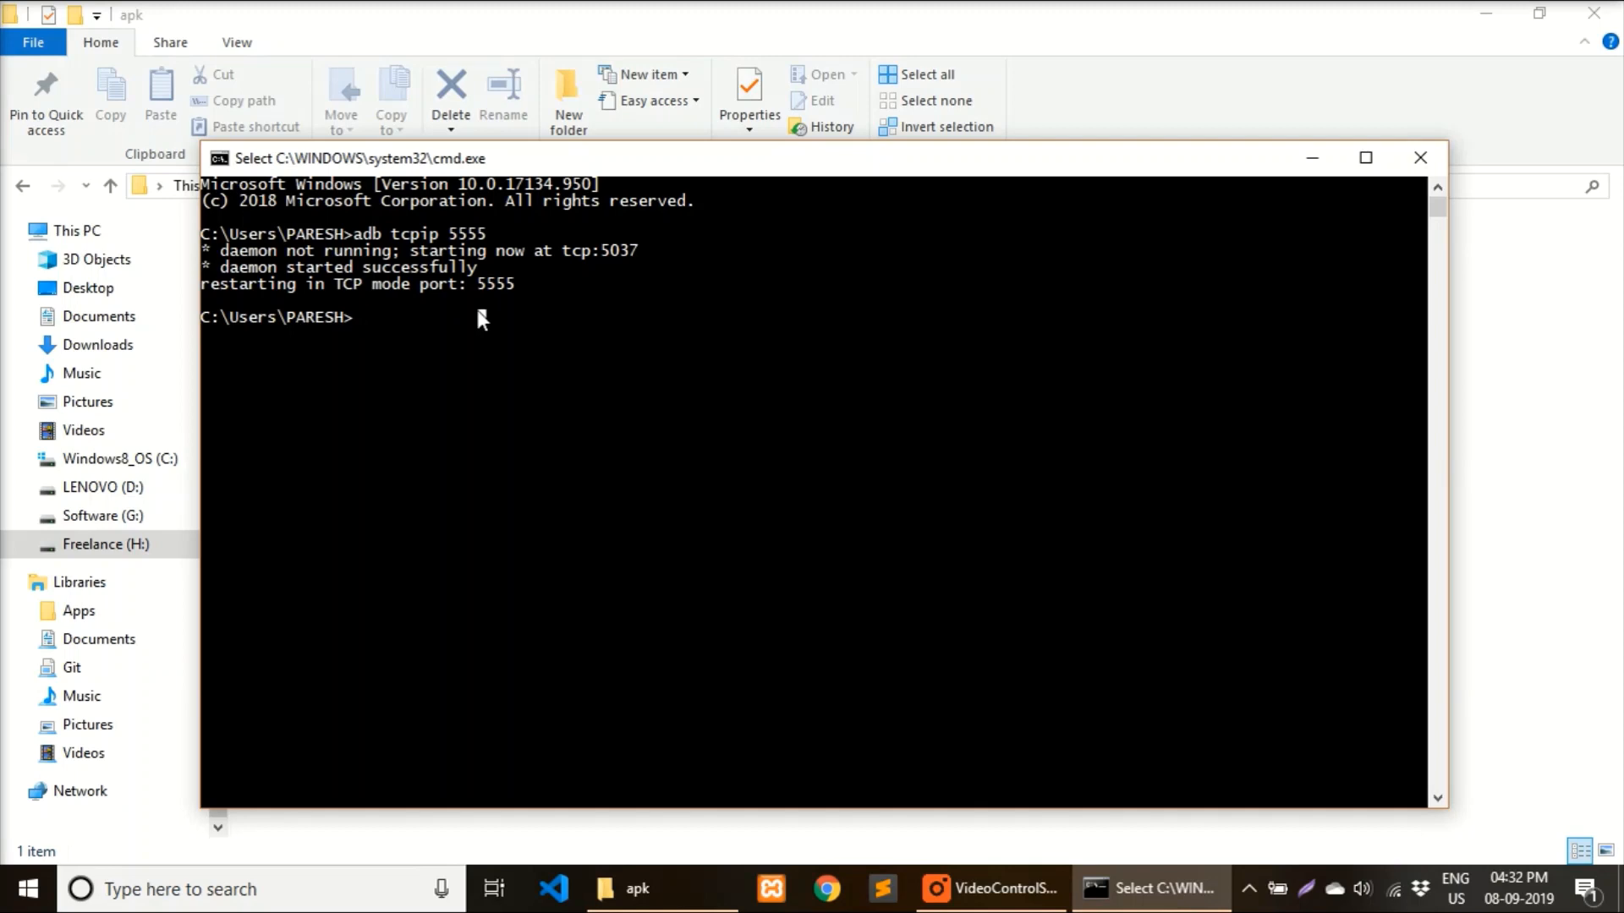
pyautogui.write('adb')
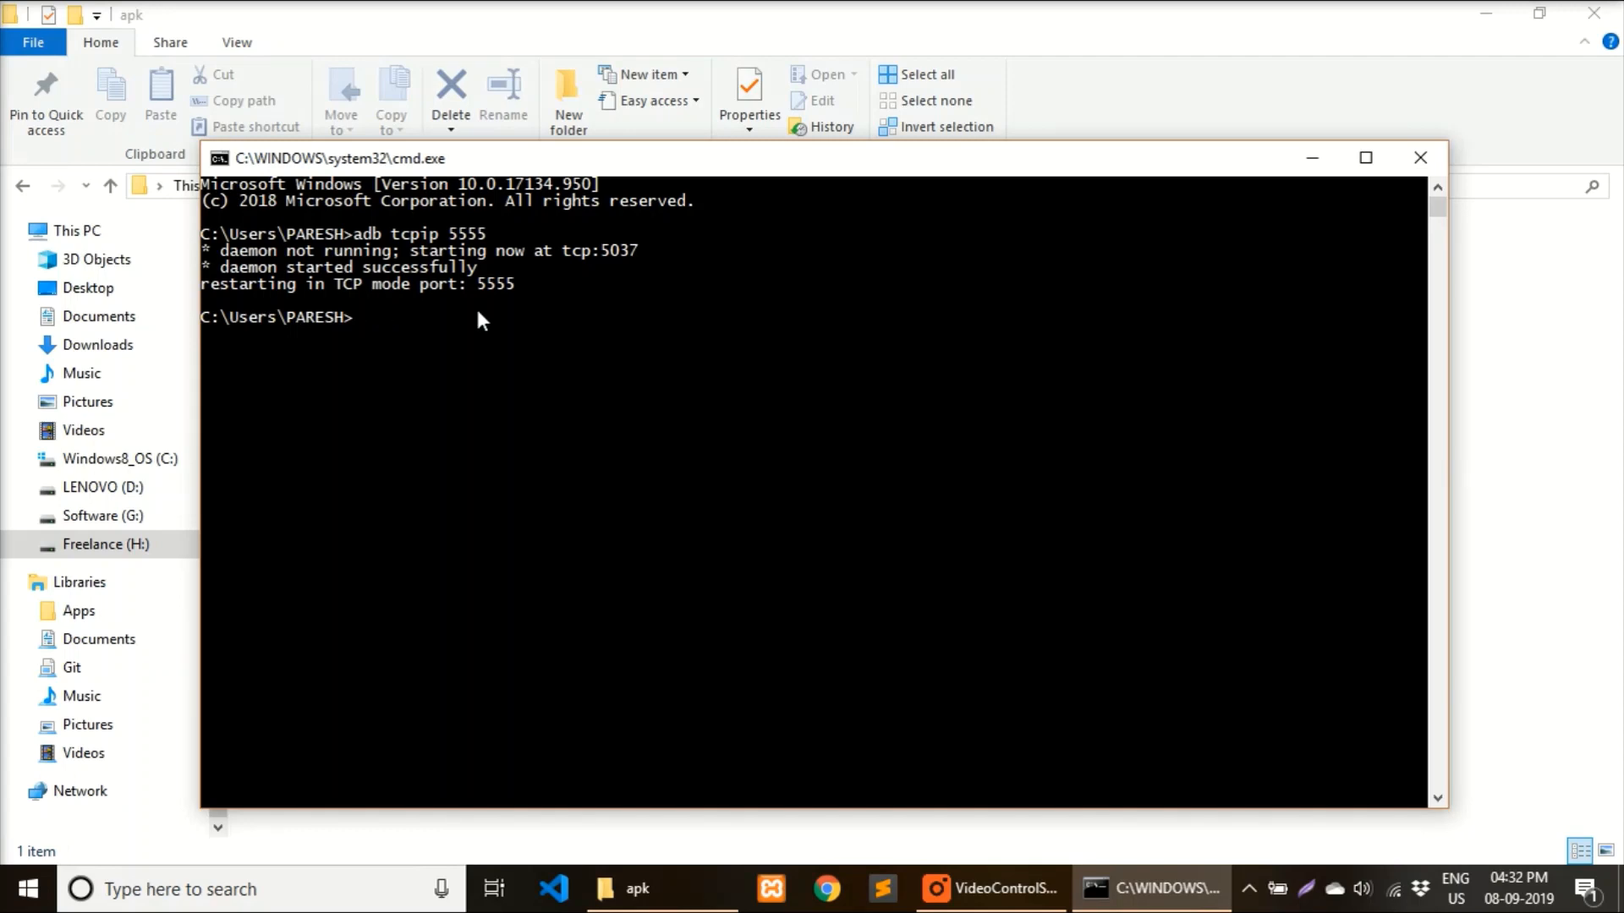
# Connect adb to the device at 192.168.2.2:5555
pyautogui.write('adb')
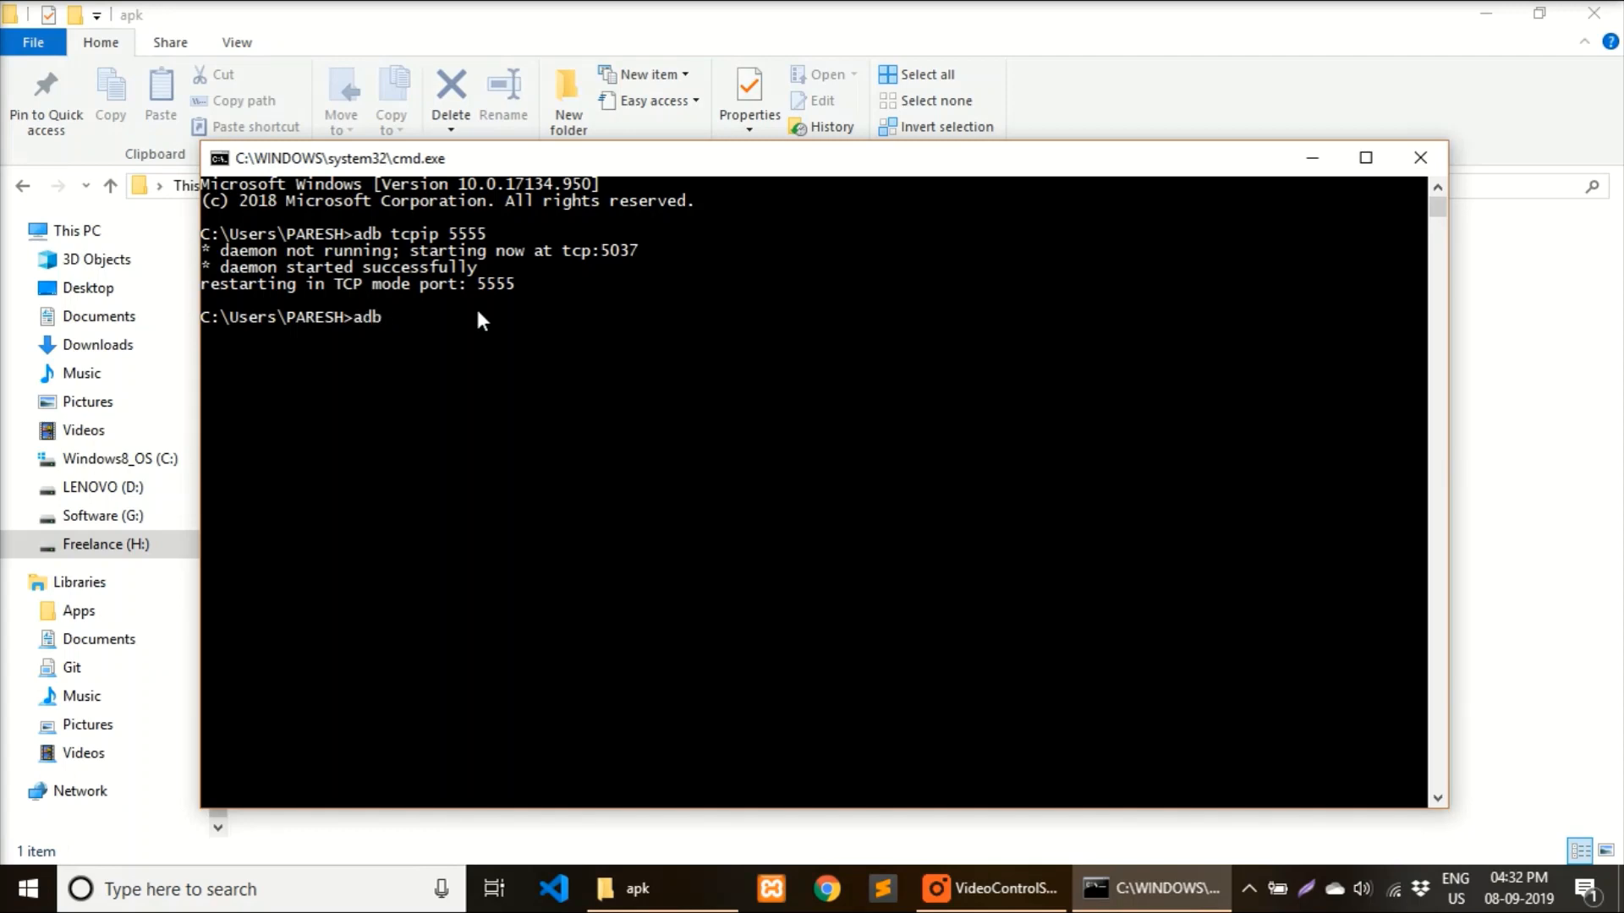
pyautogui.write('connect 192.168.')
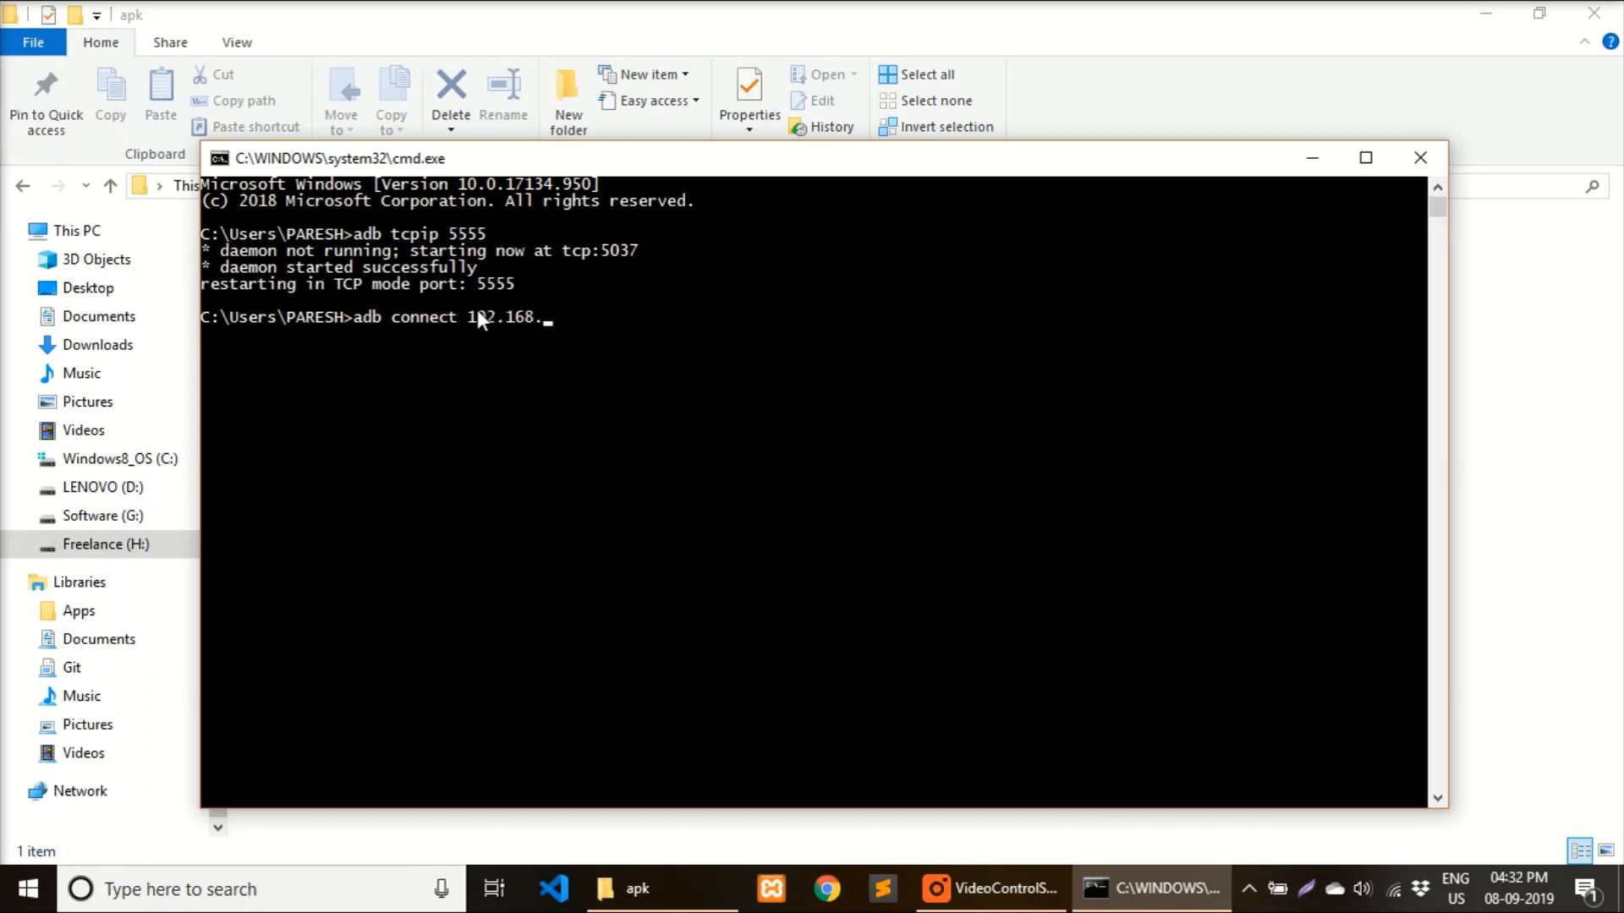
pyautogui.write('2.2')
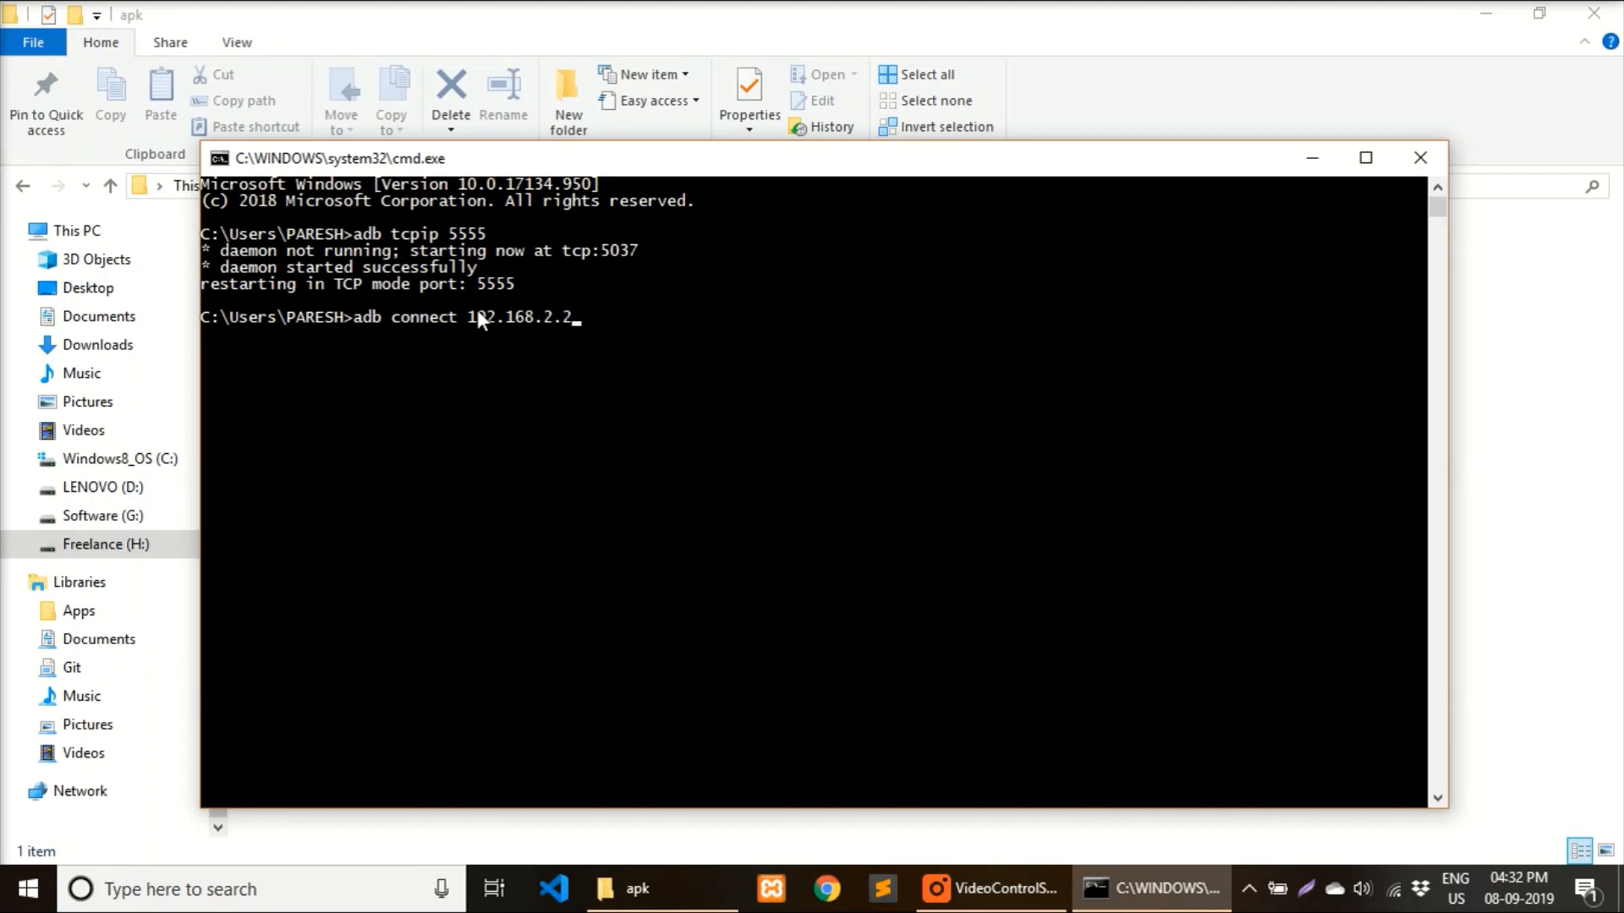
pyautogui.write(':5555')
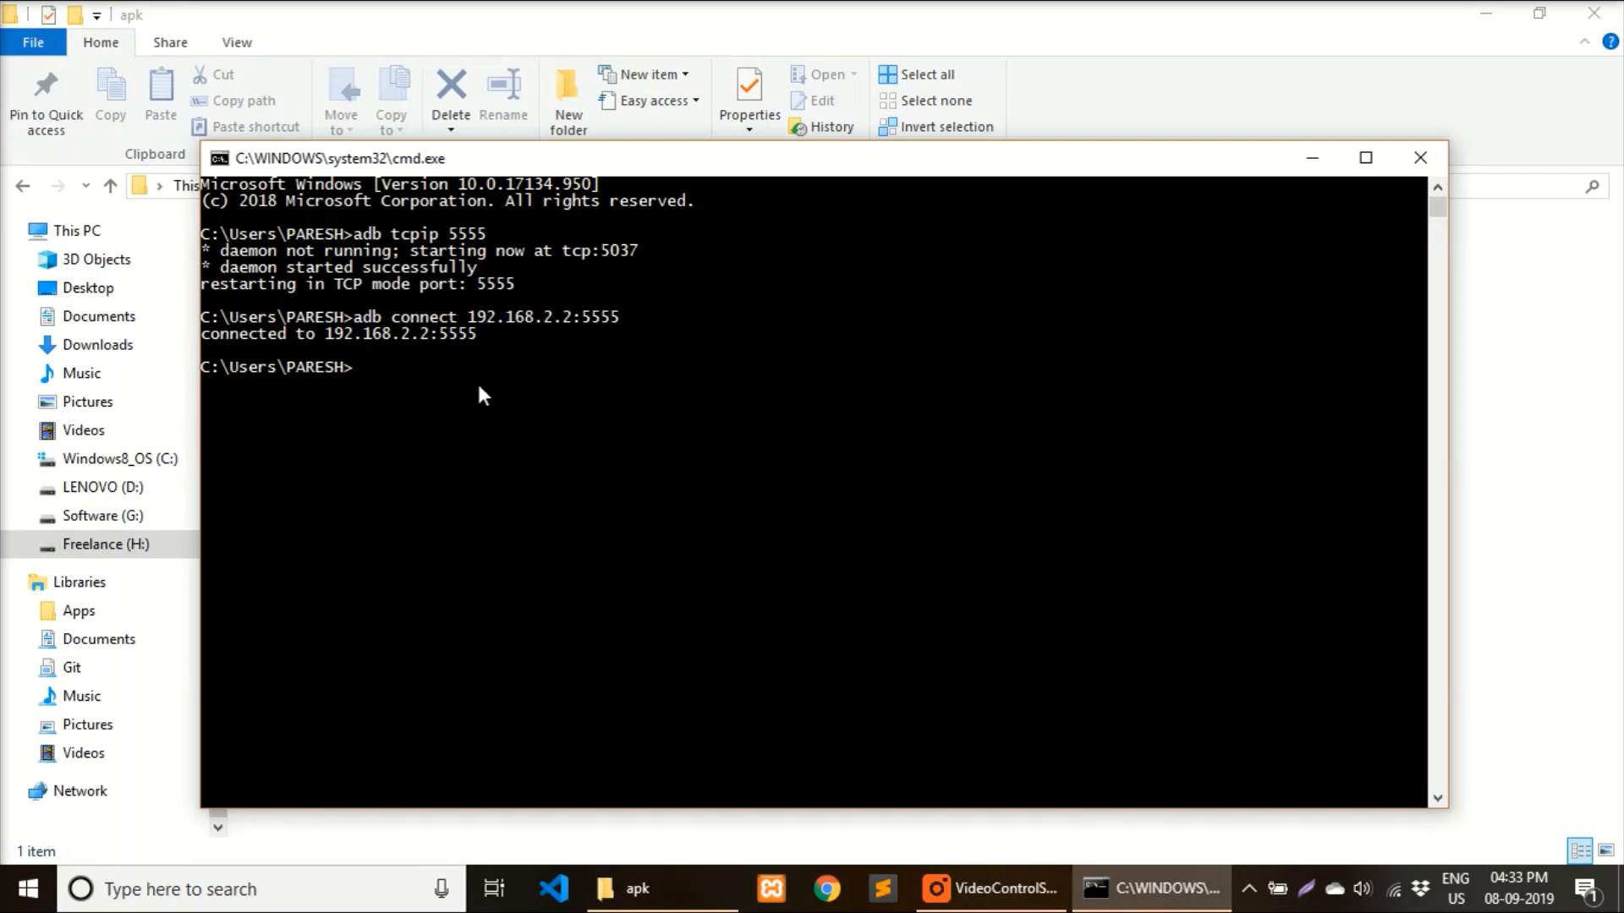
pyautogui.click(636, 889)
pyautogui.write('adb install -r')
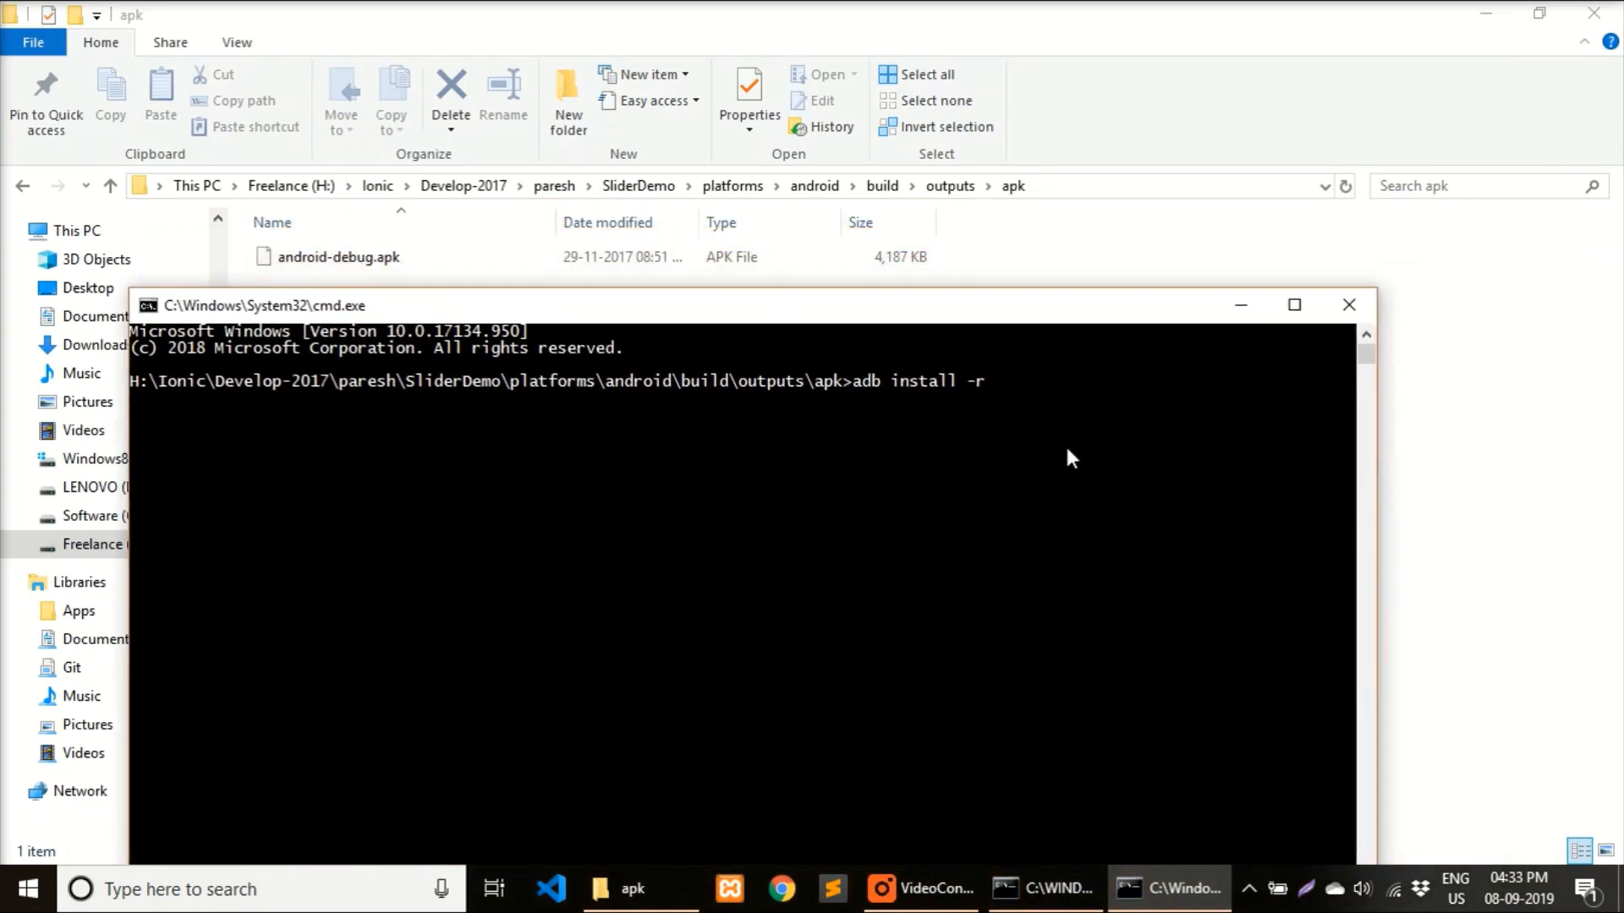
# Attempt 'adb install -r android-debug.apk', which fails with INSTALL_FAILED_UPDATE_INCOMPATIBLE
pyautogui.write('android-debug.apk')
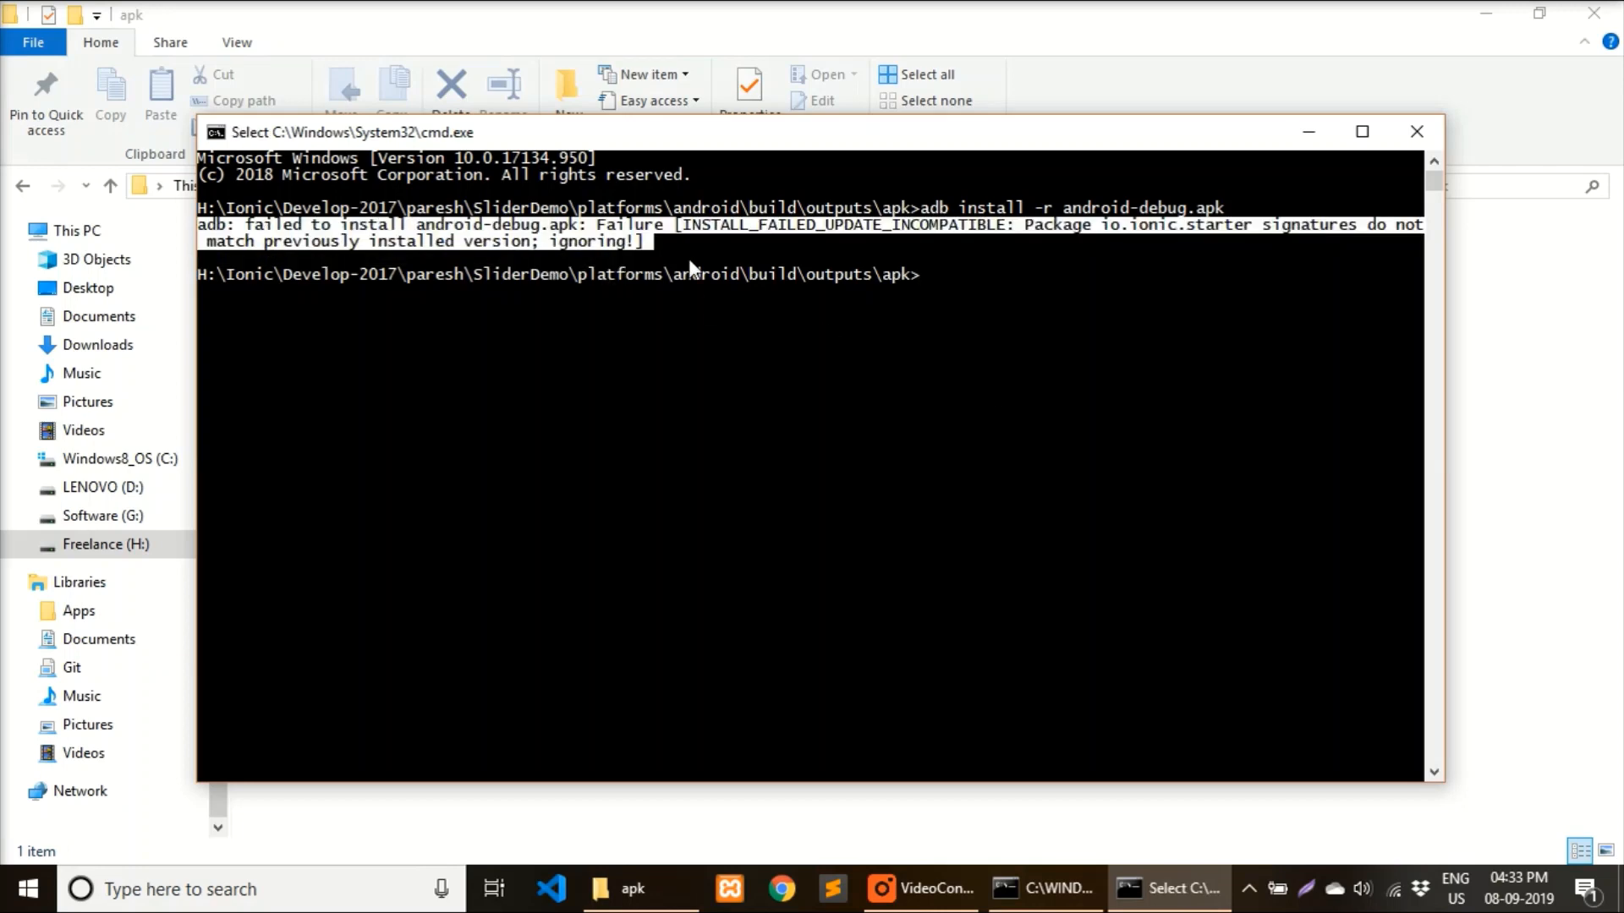
pyautogui.moveTo(921, 395)
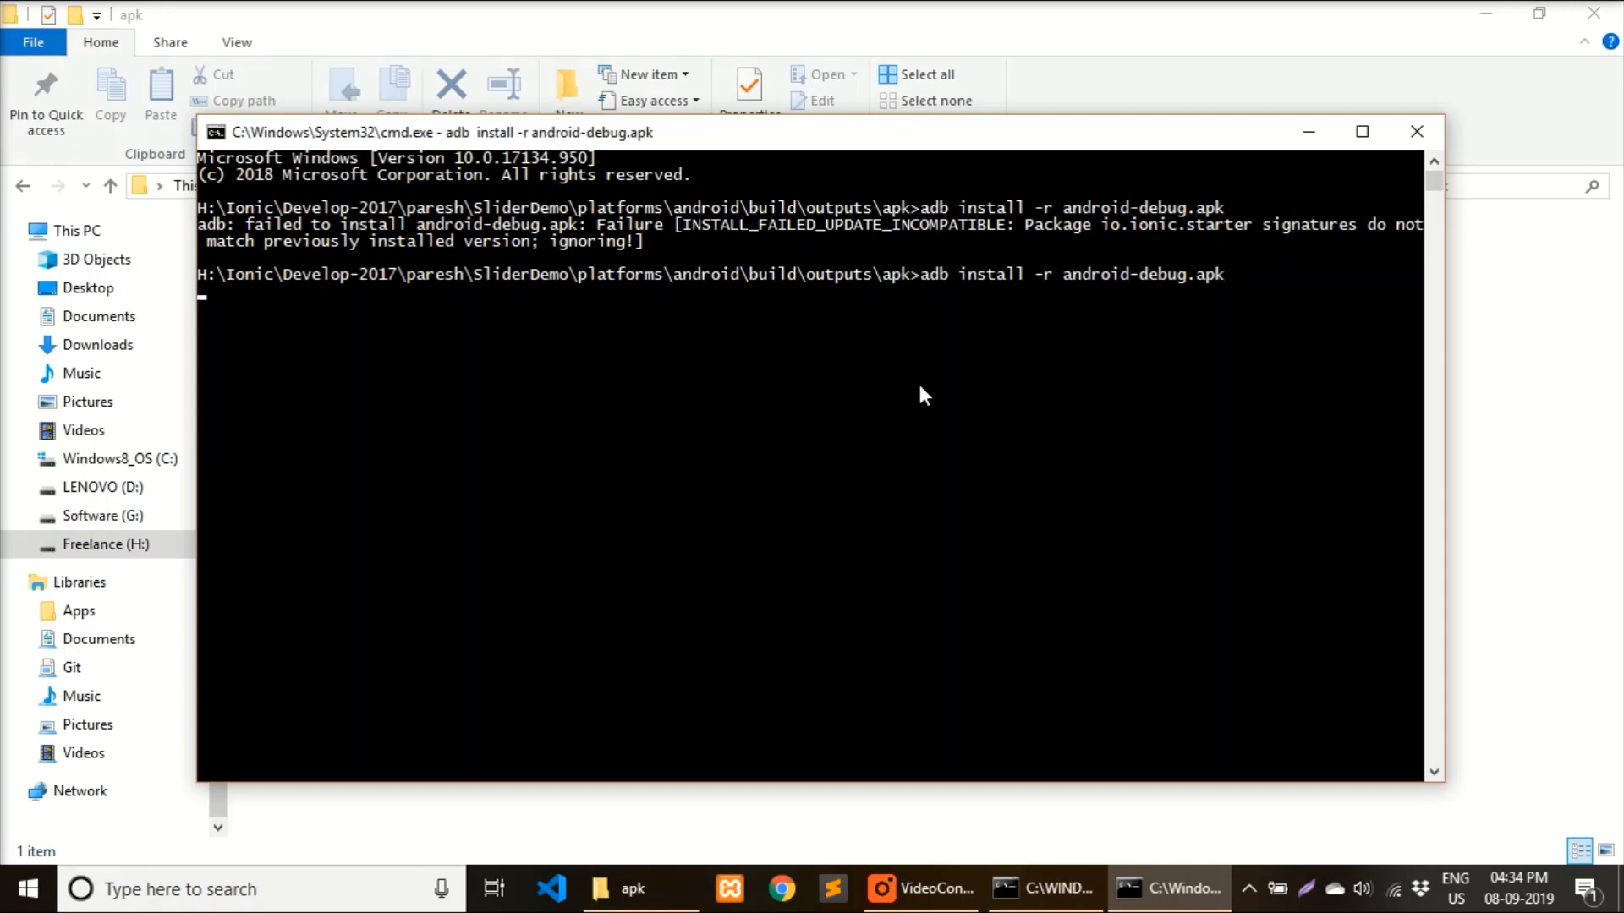
pyautogui.moveTo(955, 660)
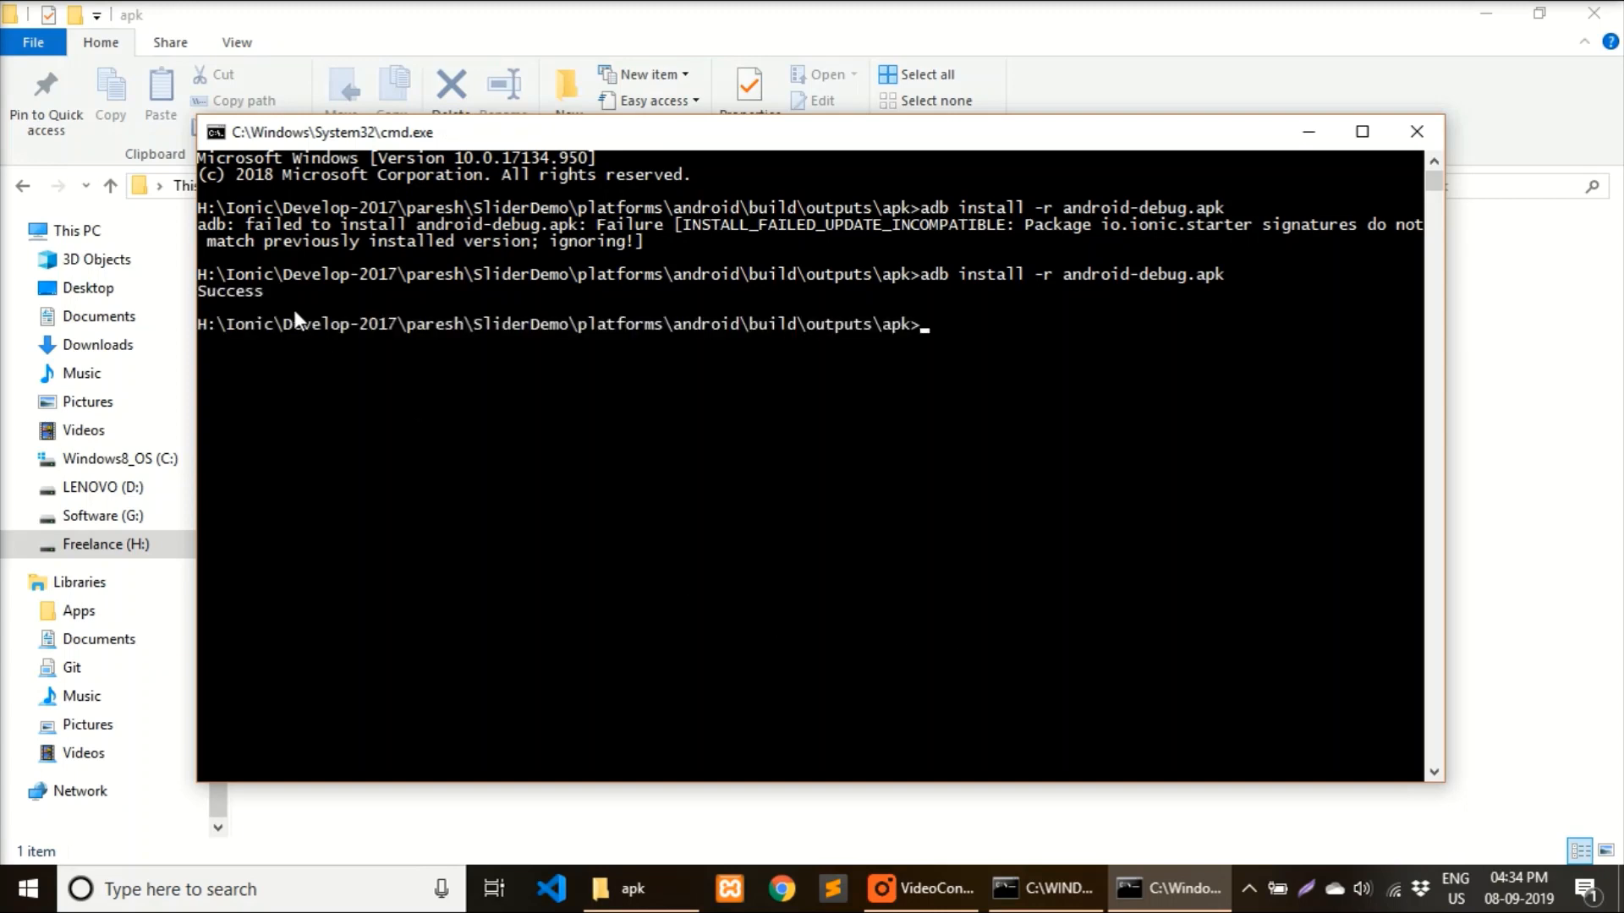
# Select the Success result after rerunning the android-debug.apk install
pyautogui.doubleClick(230, 291)
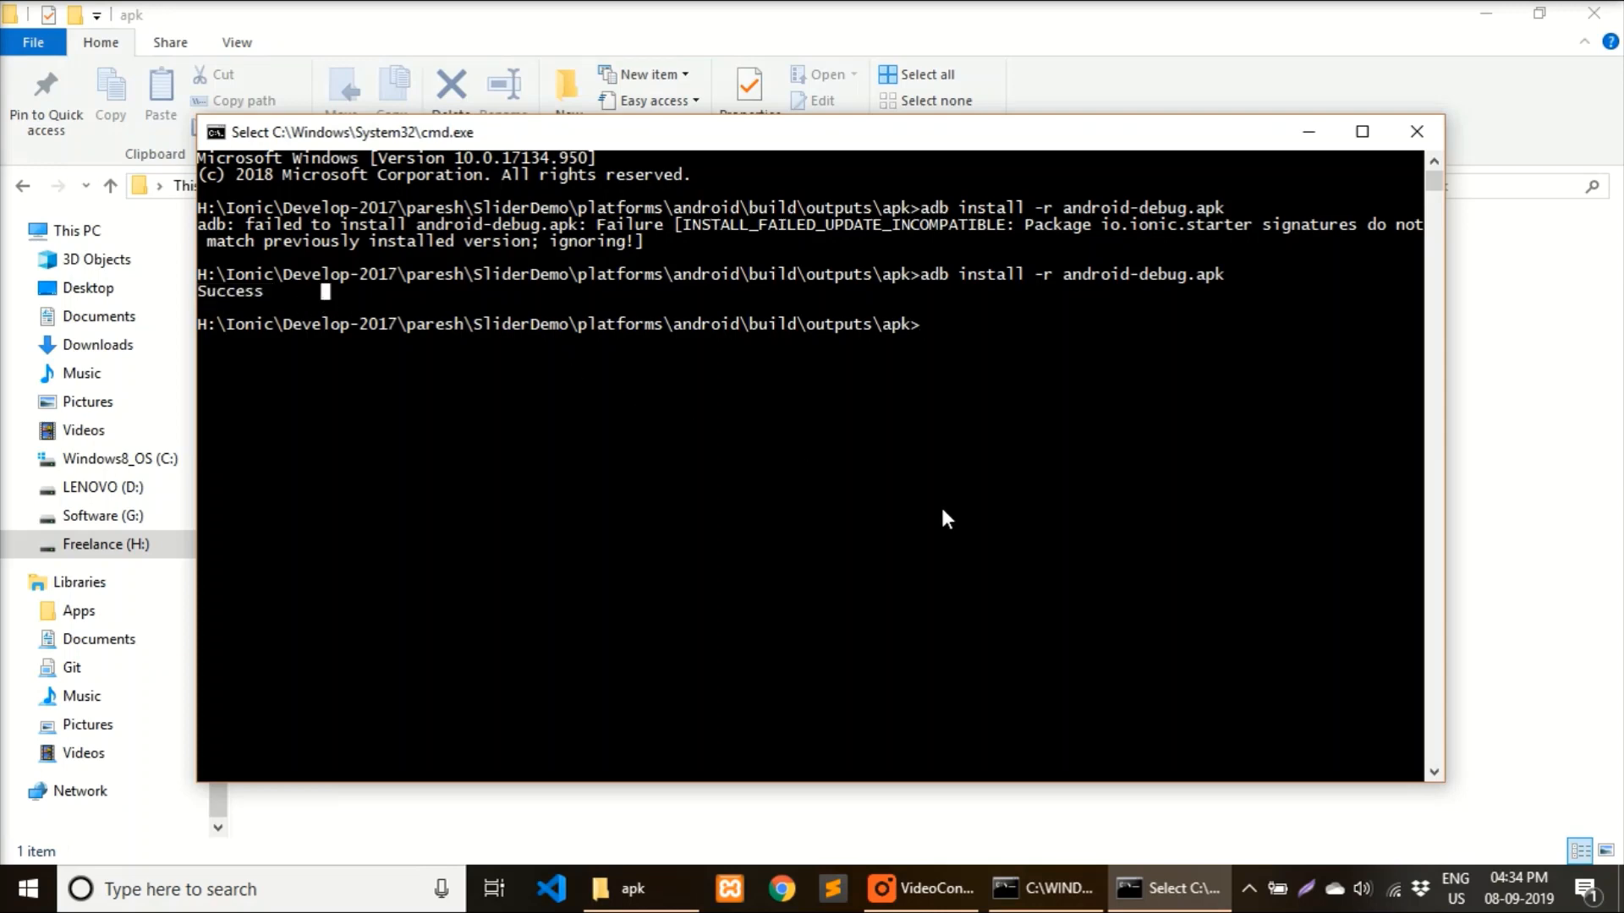
pyautogui.moveTo(978, 549)
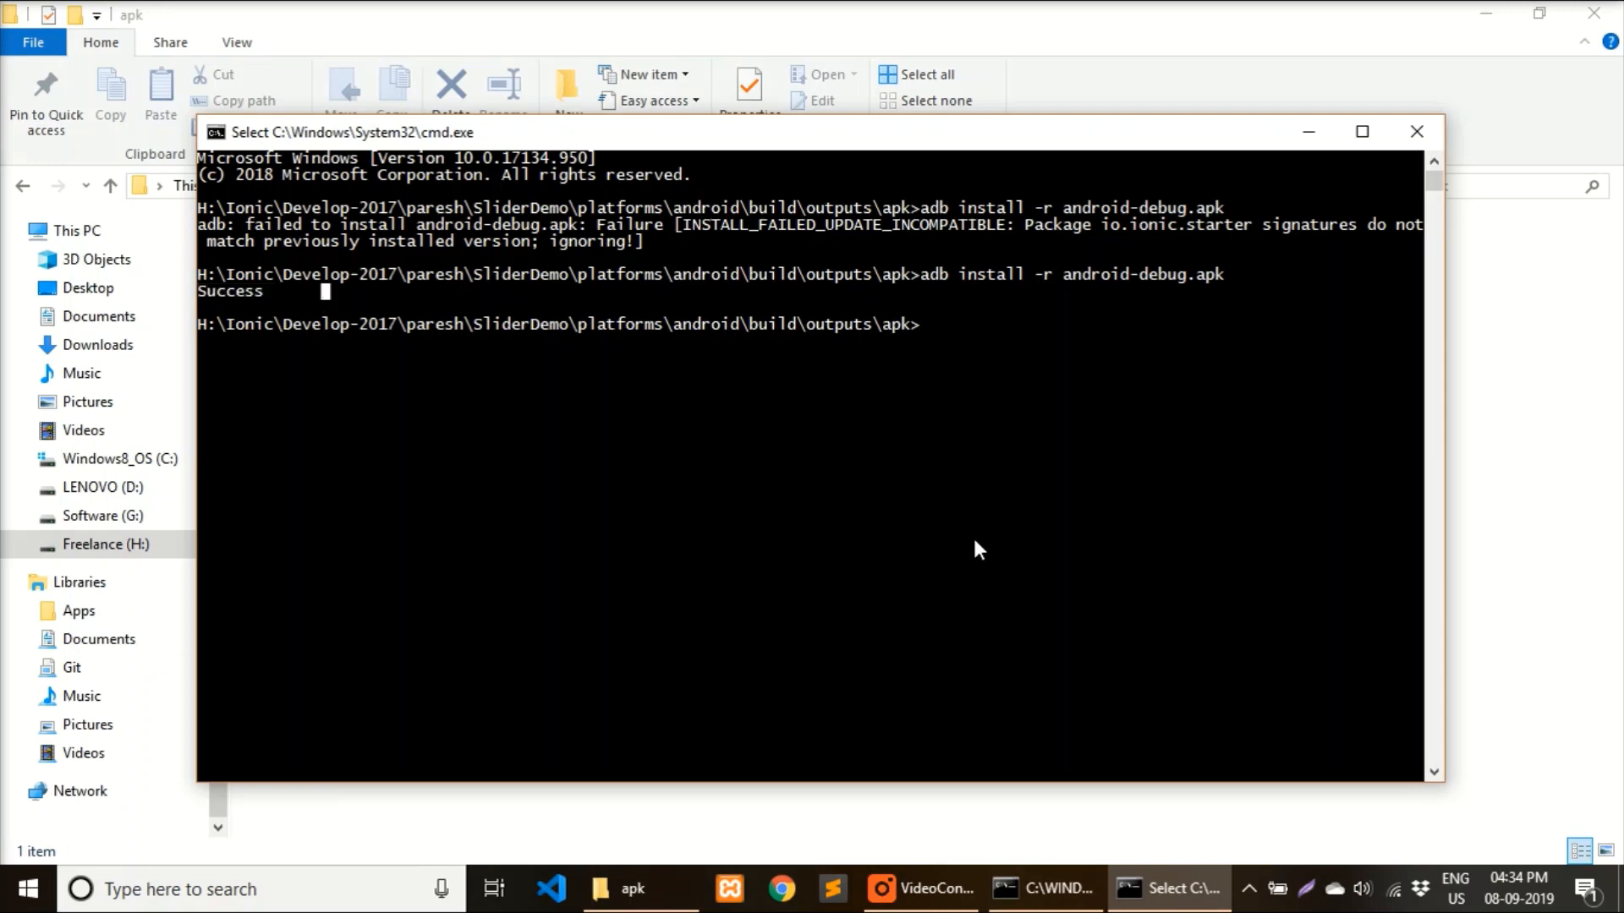